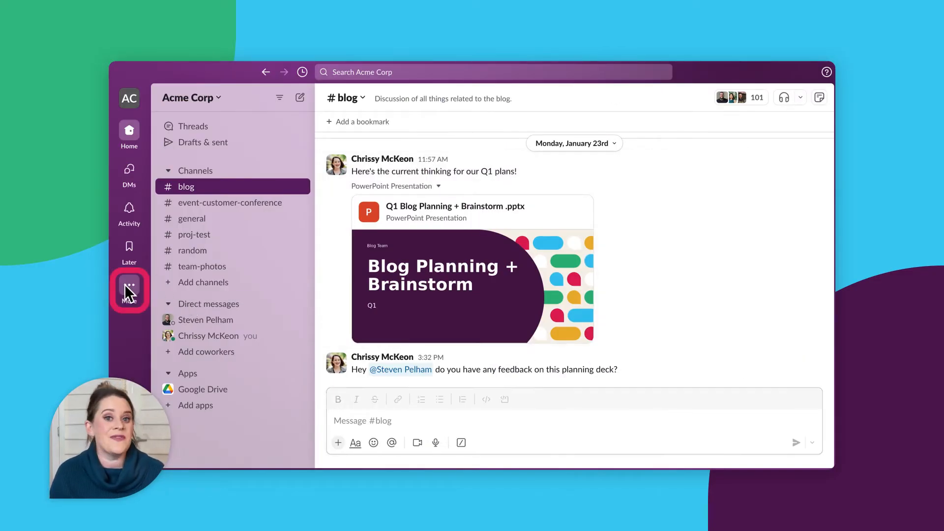
# - Create a new workflow in Workflow Builder via More > Automations and browse all templates
pyautogui.click(129, 286)
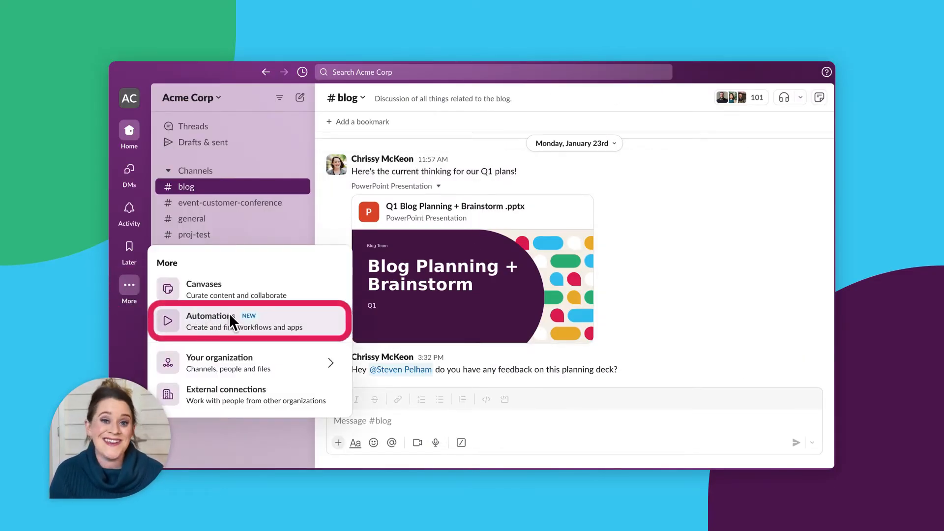
pyautogui.click(211, 321)
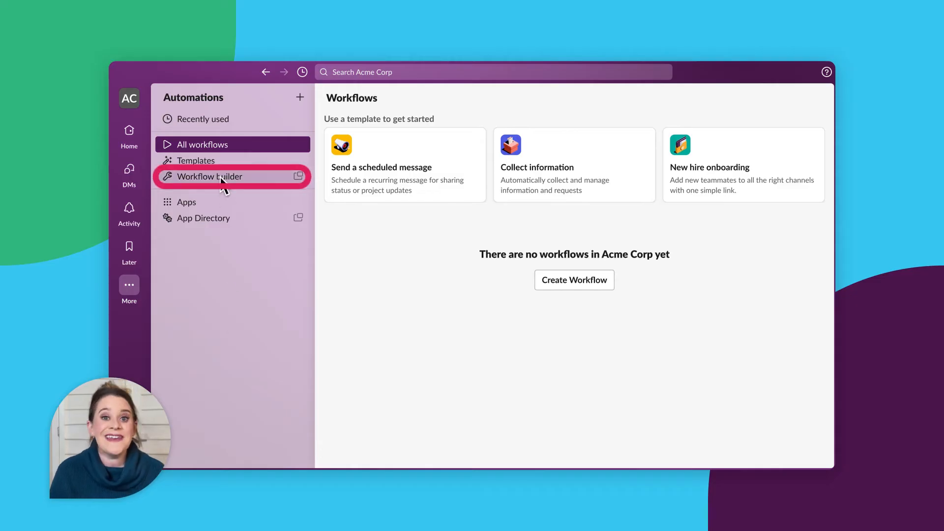
pyautogui.click(209, 176)
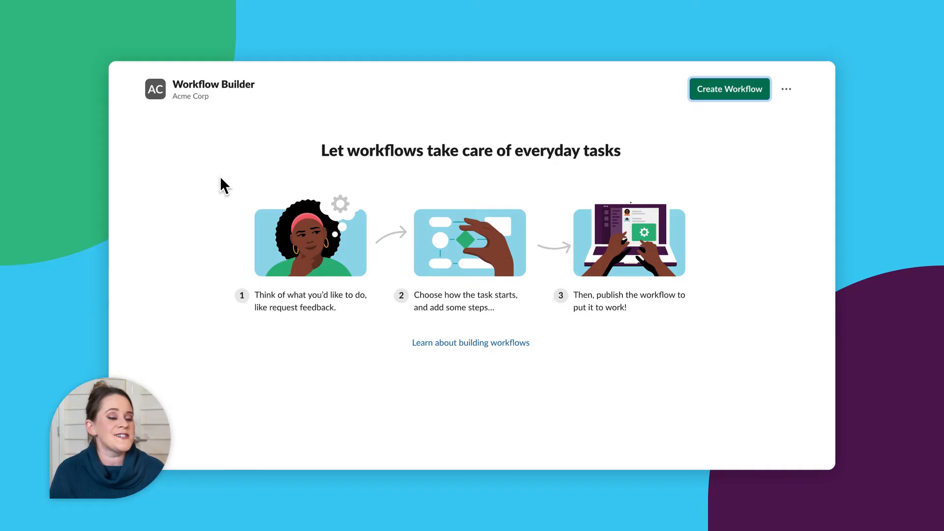
pyautogui.click(729, 88)
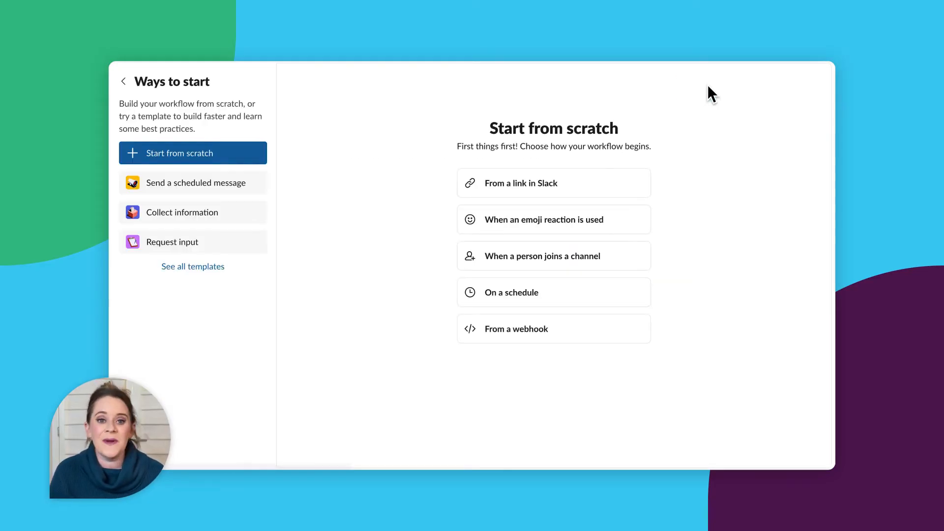
pyautogui.moveTo(192, 267)
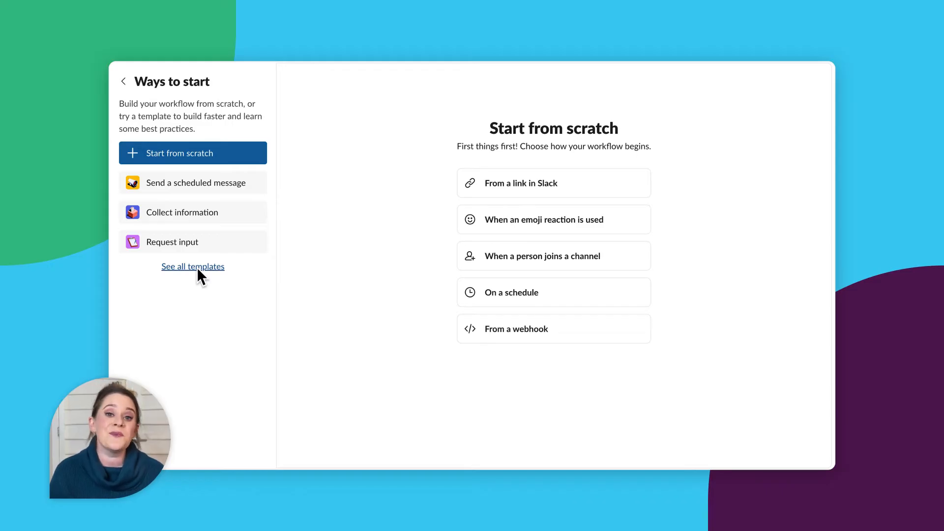
pyautogui.click(193, 266)
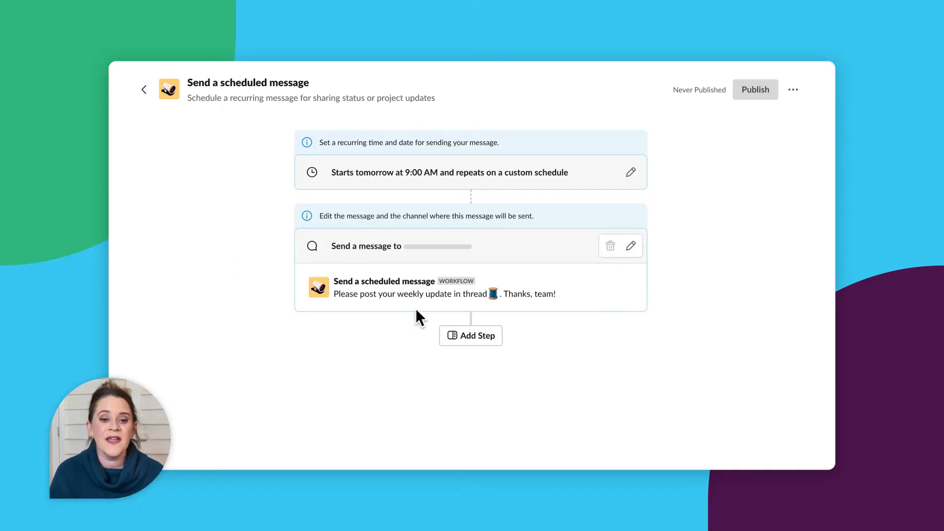
# - Add a step and search the Steps panel for 'Google'
pyautogui.click(470, 335)
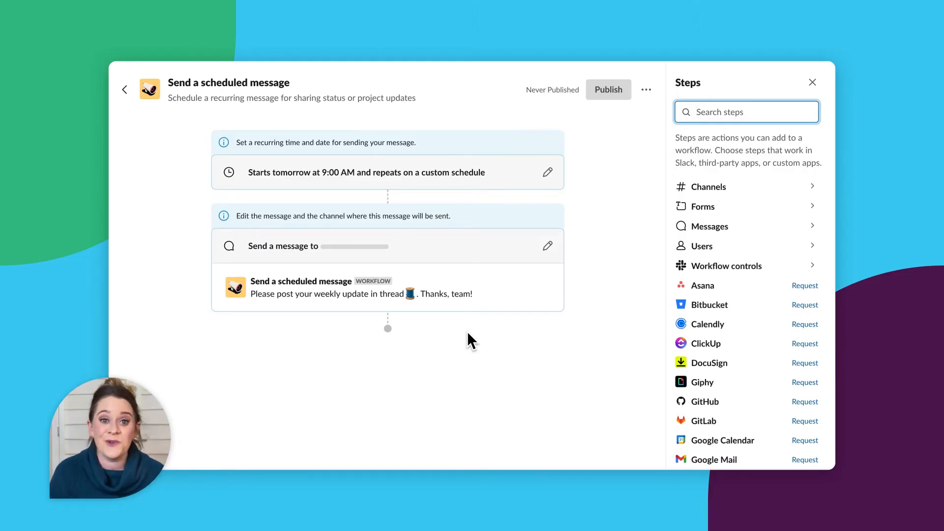
pyautogui.write('Googl')
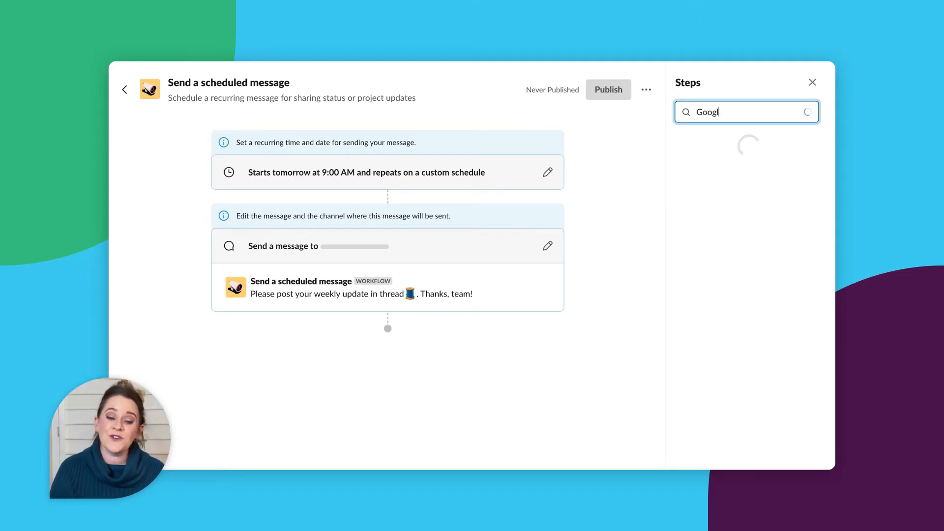
pyautogui.write('e')
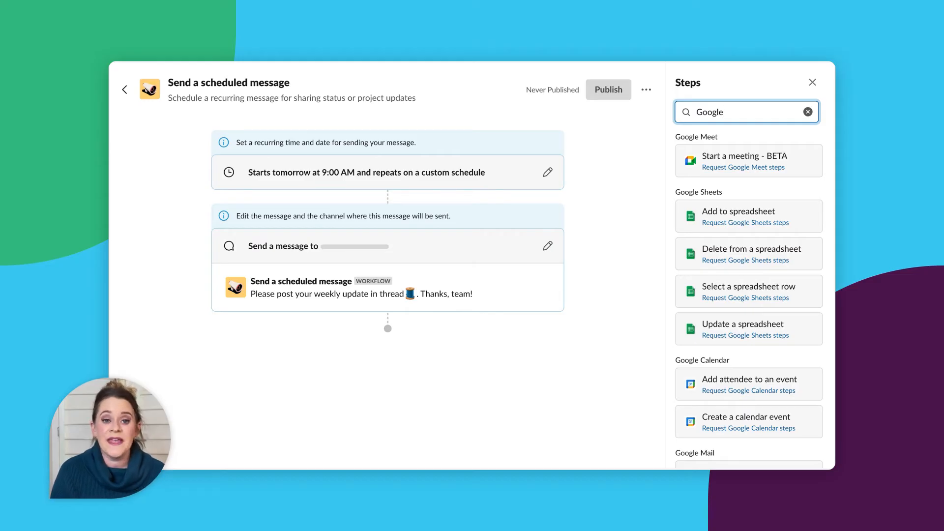
pyautogui.moveTo(547, 172)
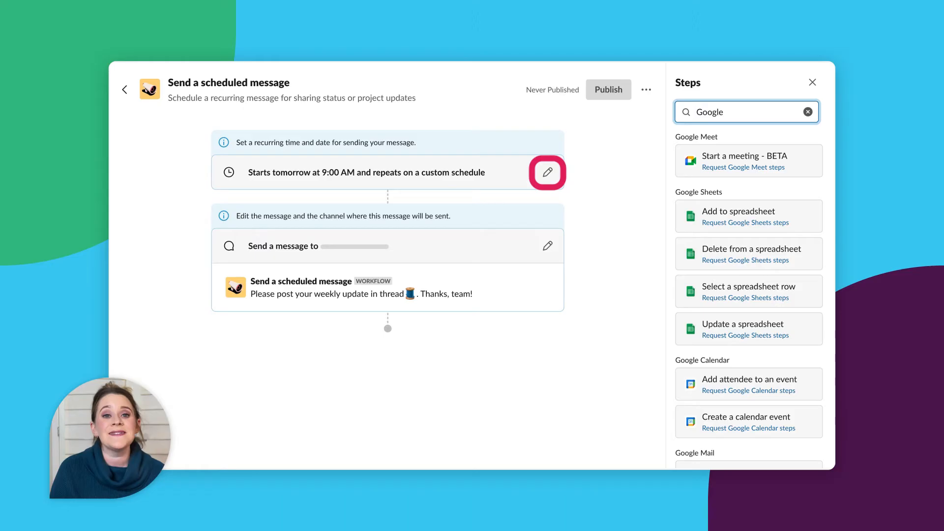
pyautogui.moveTo(487, 336)
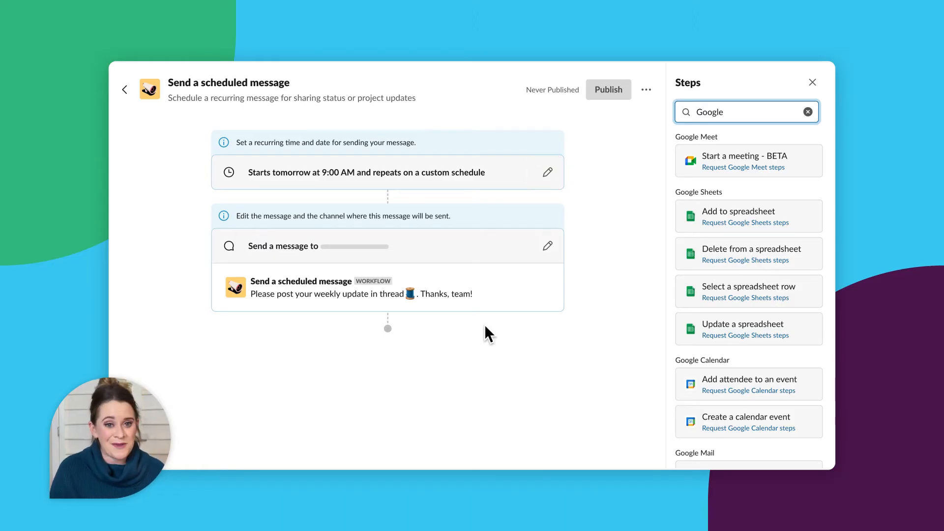
pyautogui.moveTo(547, 246)
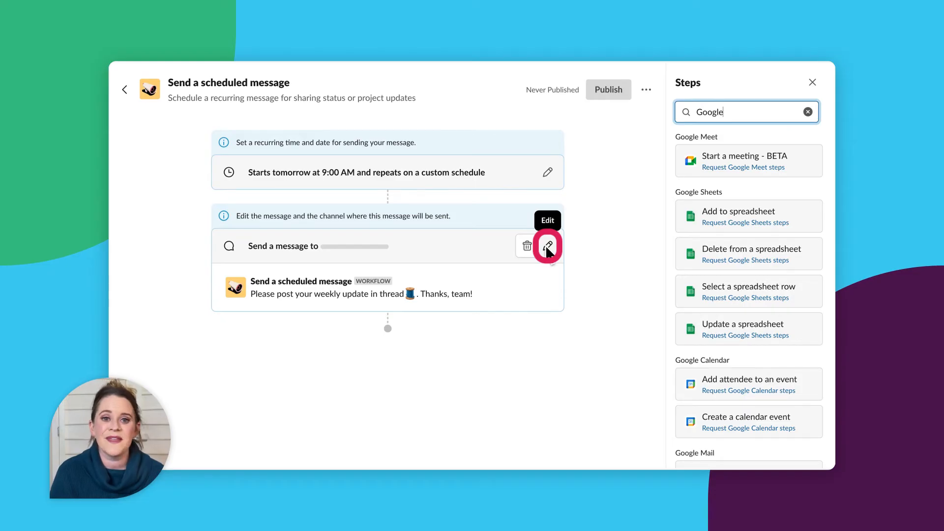
# - Set the message step to post in the #blog channel
pyautogui.click(547, 246)
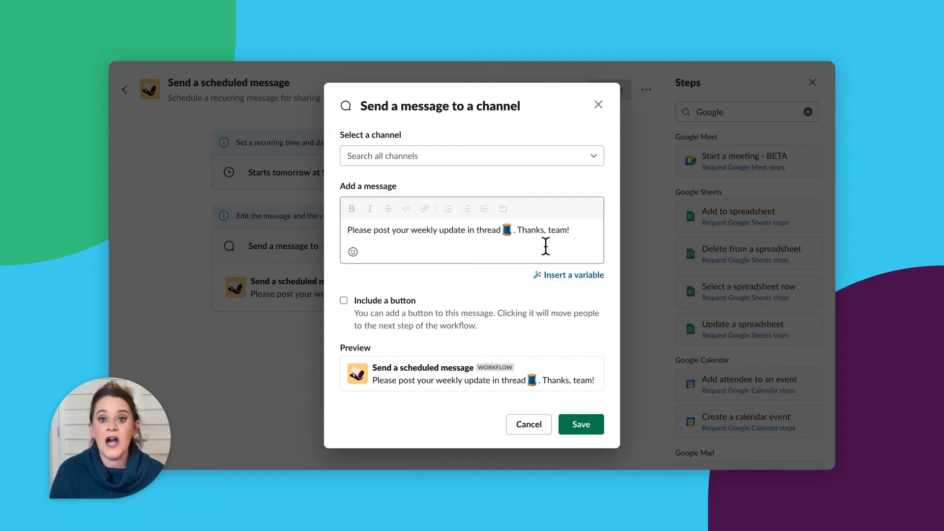
pyautogui.click(471, 155)
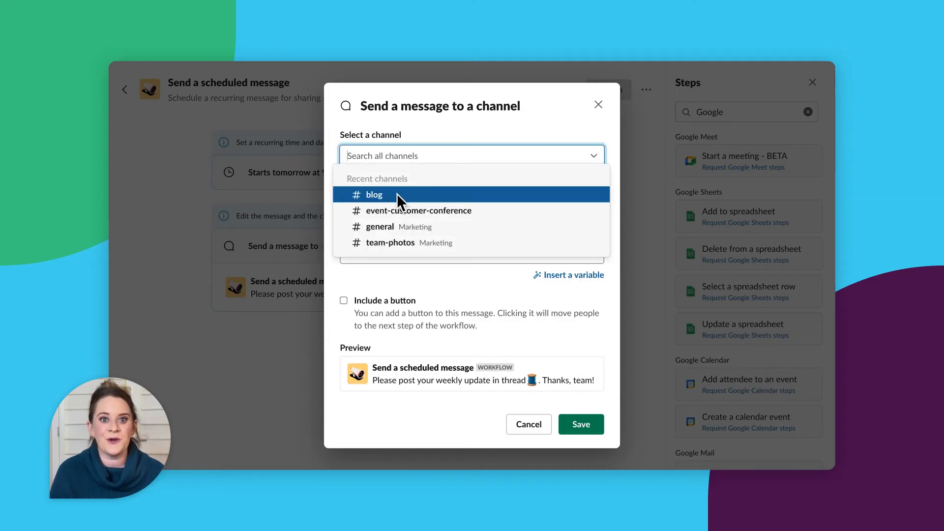
pyautogui.click(373, 193)
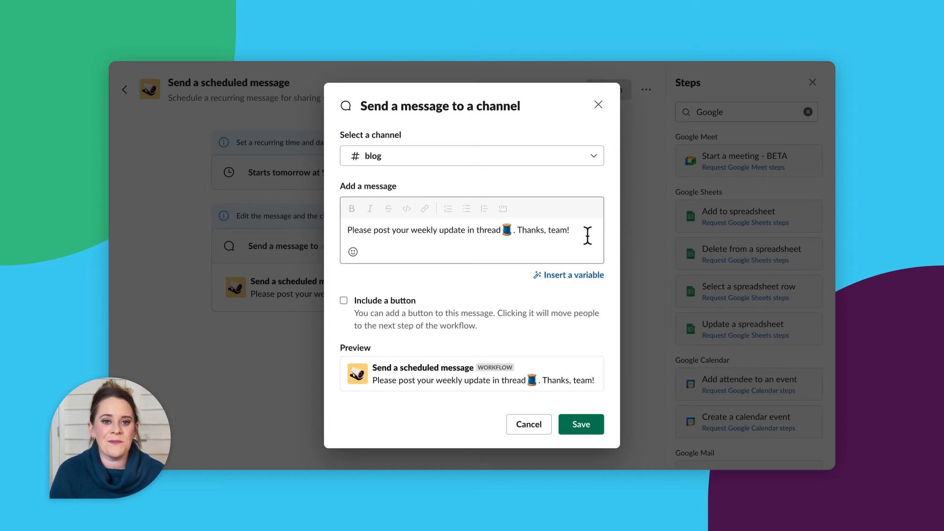
# - Append a fire emoji to the end of the message and save the step
pyautogui.click(471, 230)
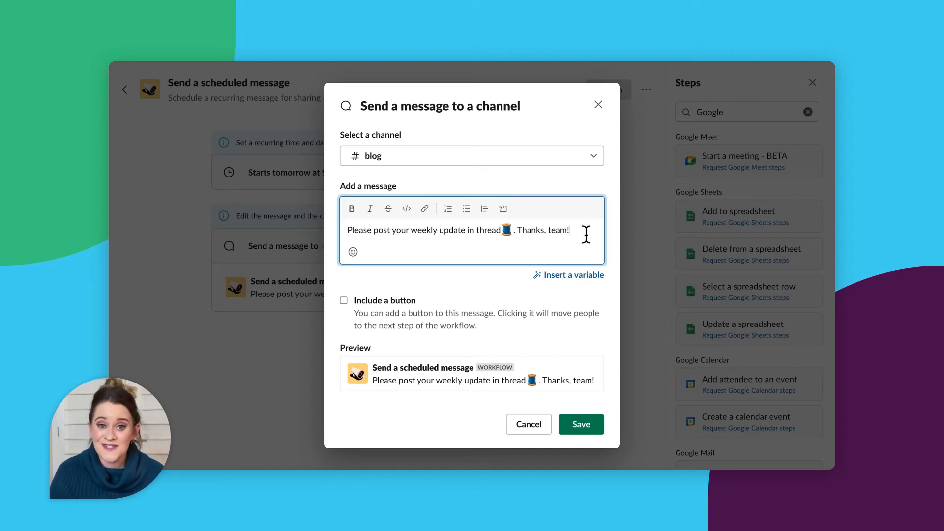
pyautogui.click(352, 252)
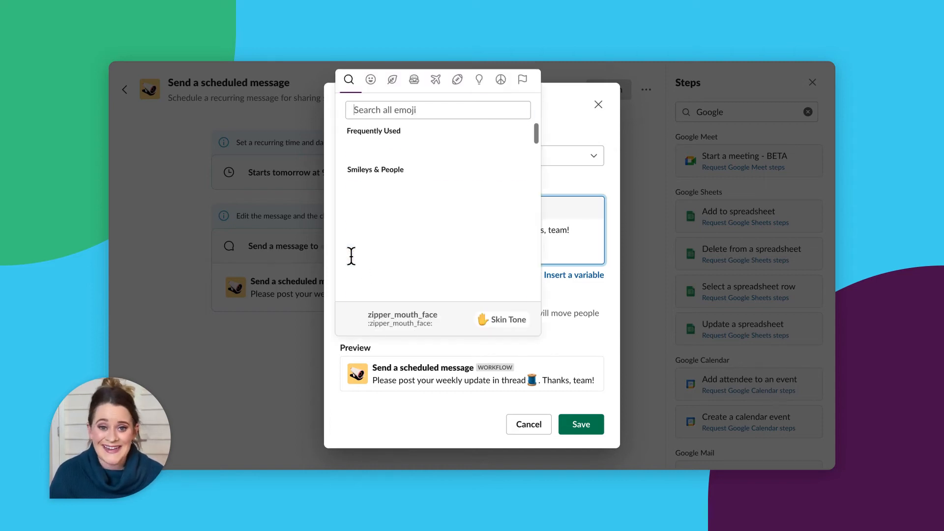
pyautogui.write('fire')
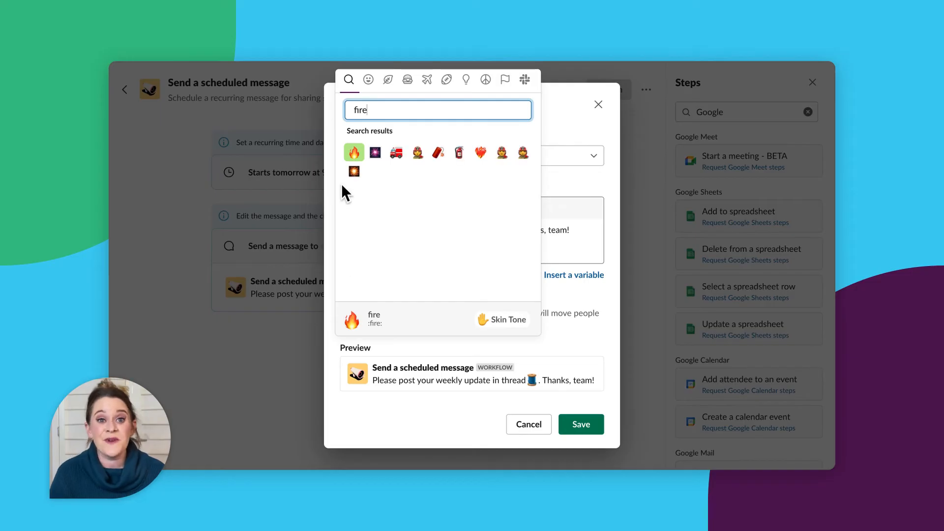
pyautogui.click(354, 152)
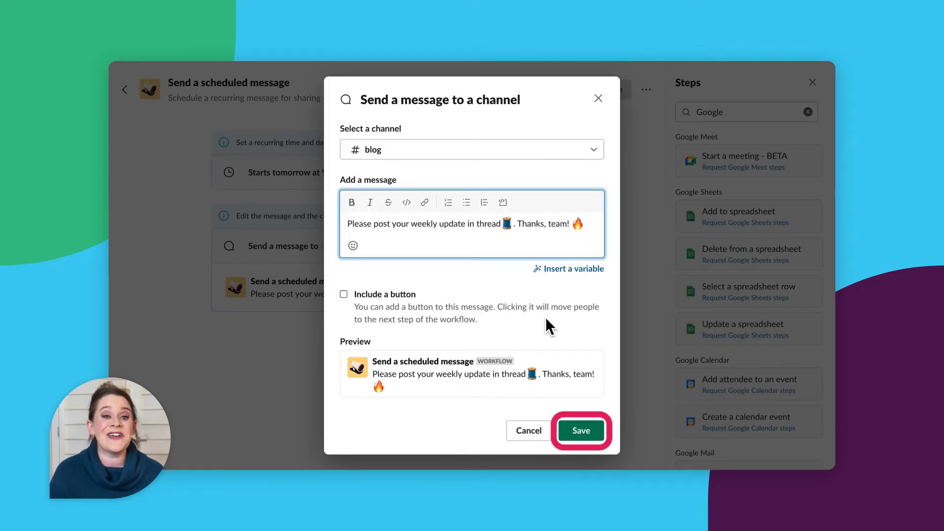
pyautogui.click(580, 430)
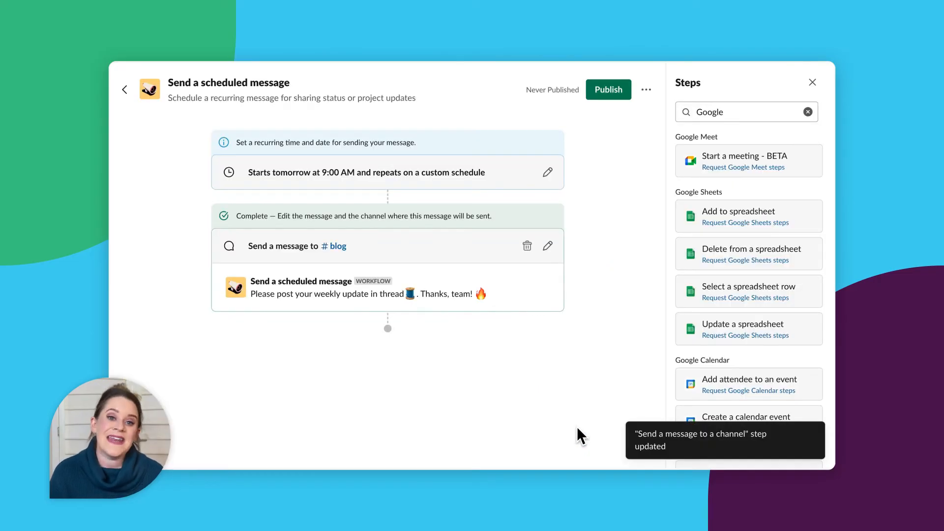